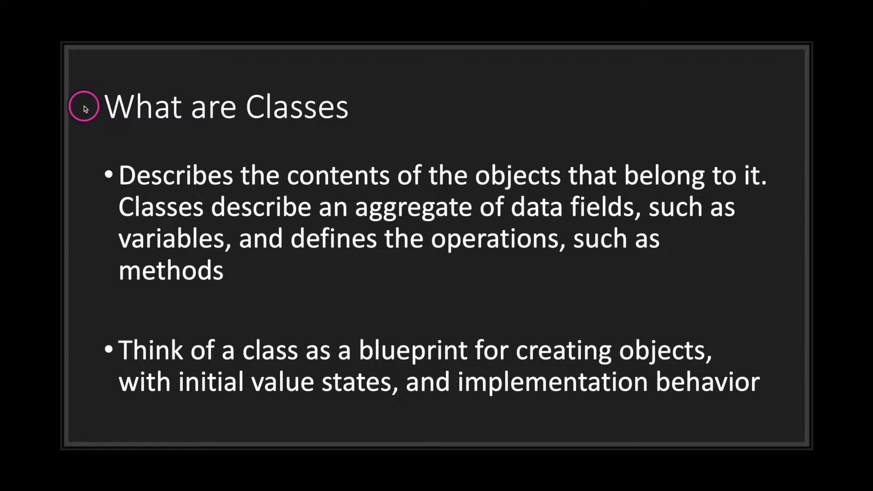
- Advance the slideshow to the Classes Pt. 1 slide on unnamed script-file classes
key("Right")
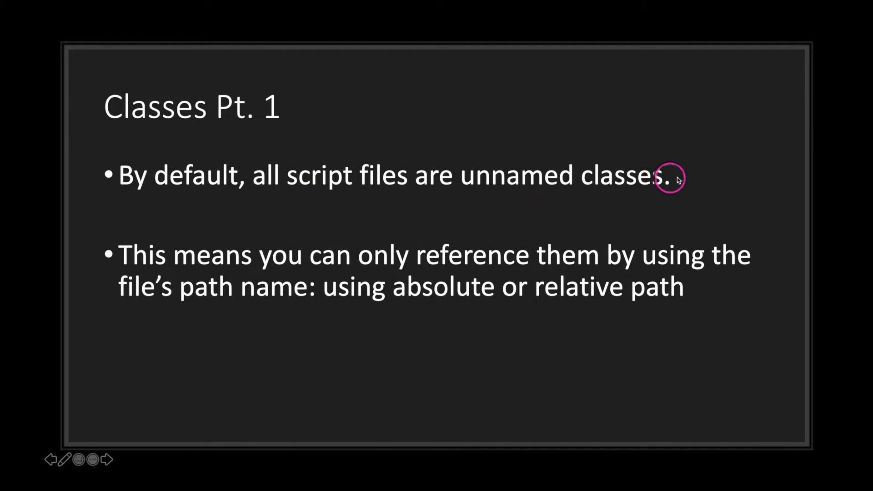
mouse_move(713, 289)
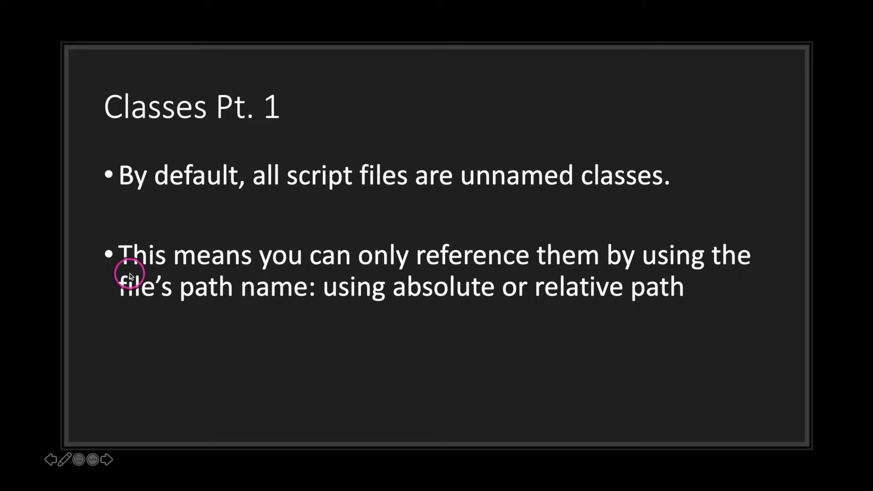
mouse_move(421, 290)
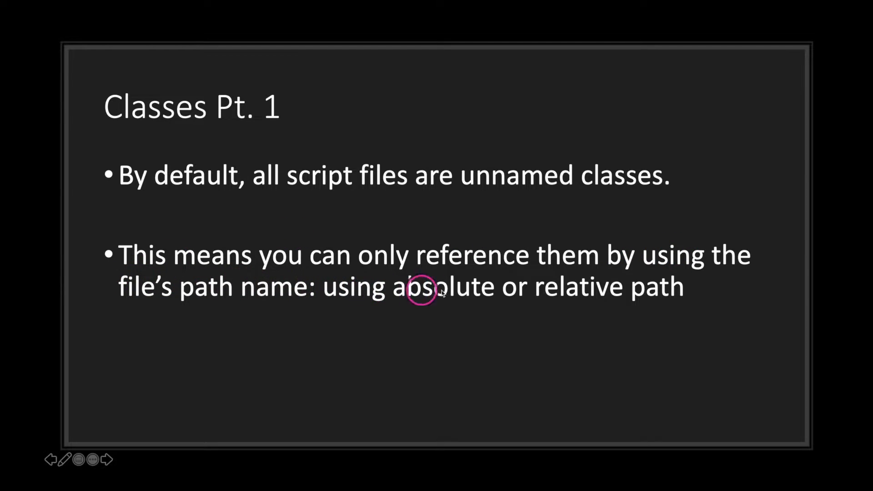
mouse_move(701, 298)
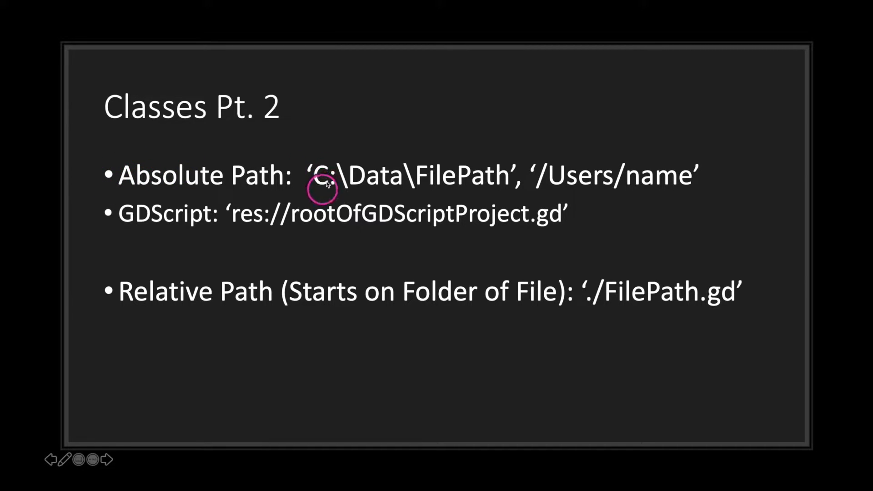
mouse_move(397, 177)
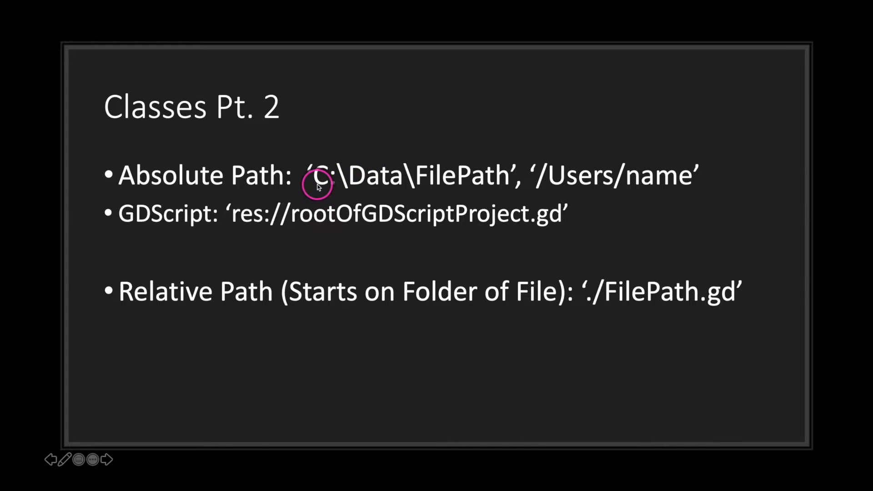
mouse_move(320, 168)
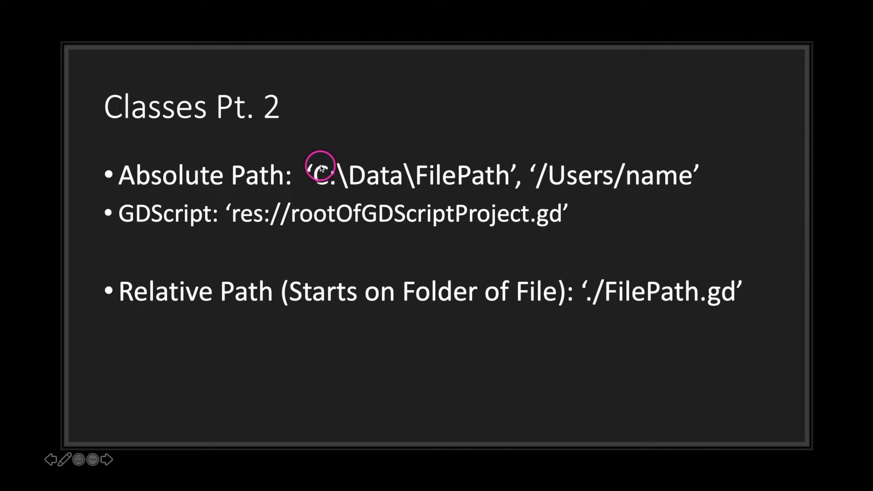
mouse_move(335, 159)
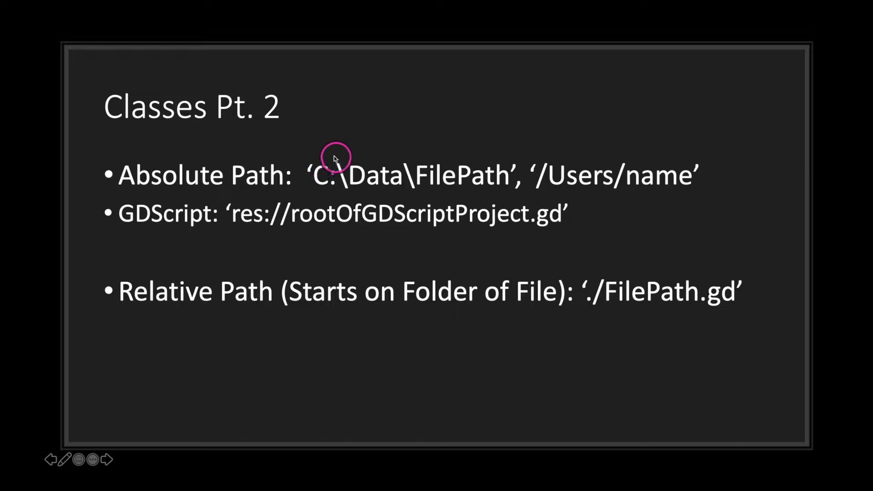
mouse_move(324, 186)
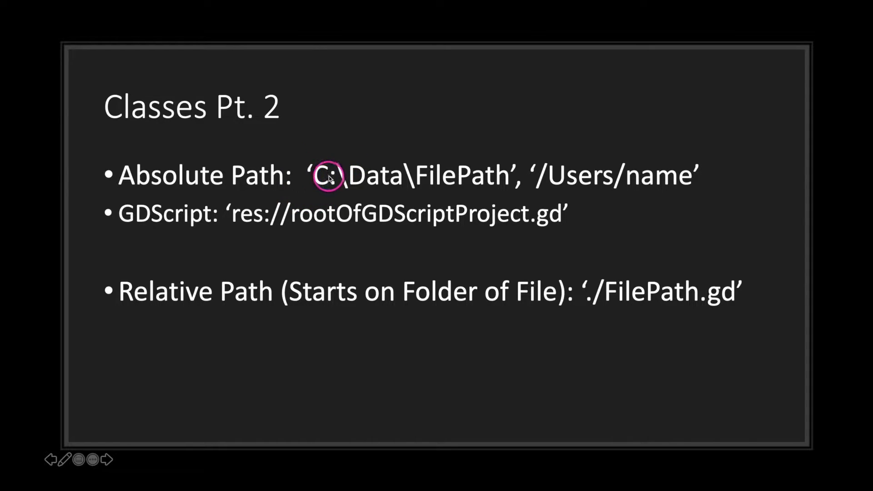
mouse_move(413, 178)
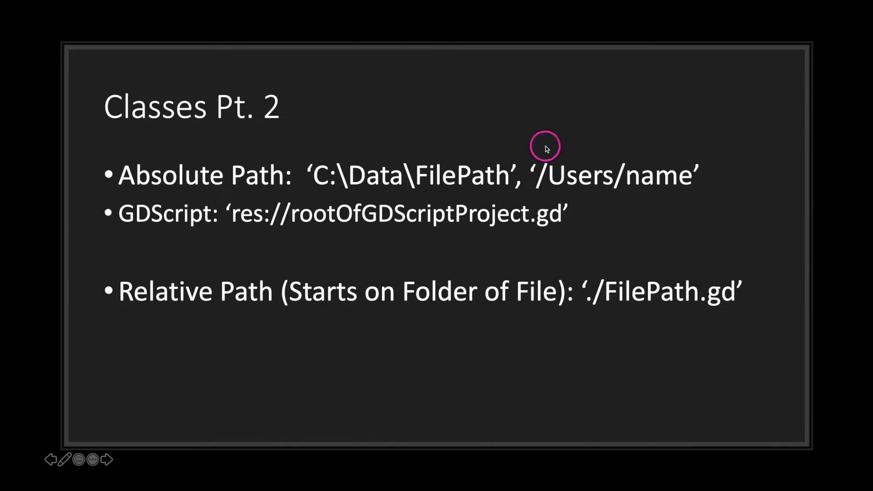
mouse_move(537, 182)
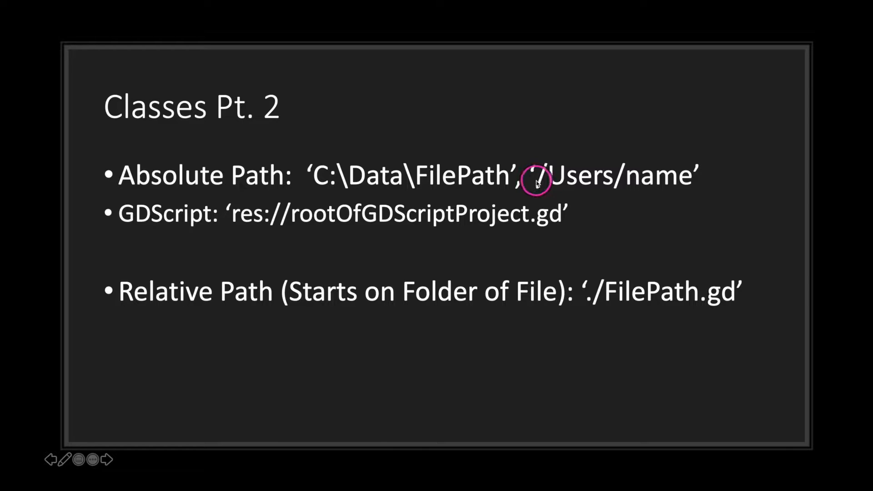
mouse_move(575, 176)
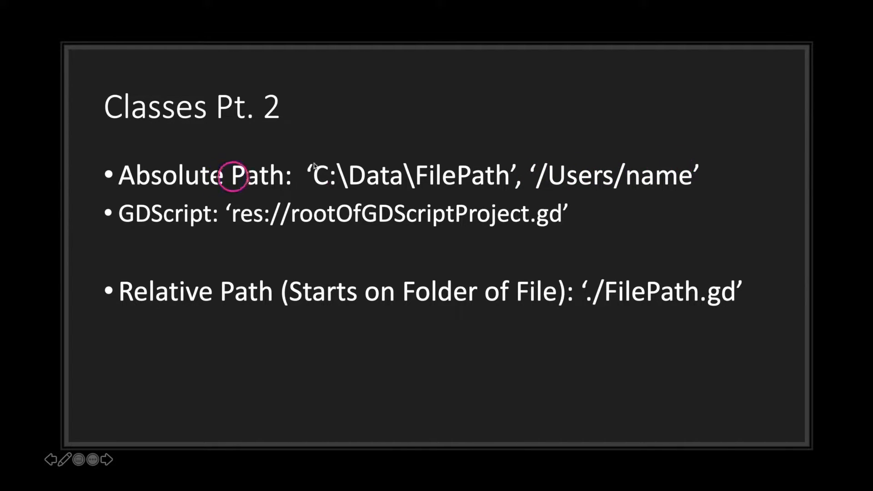
mouse_move(357, 167)
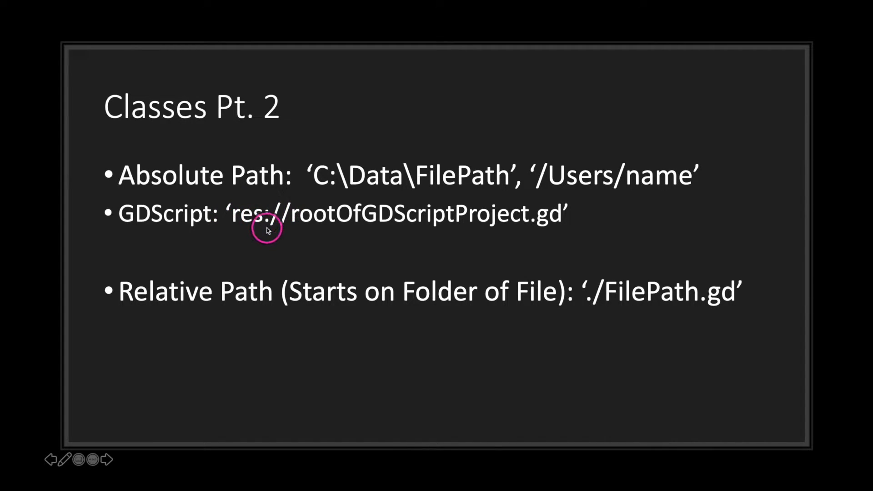
mouse_move(242, 224)
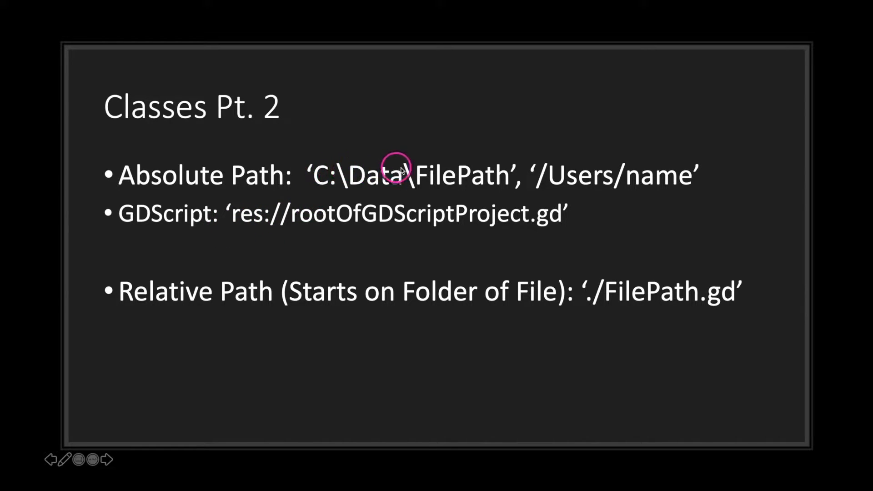
mouse_move(257, 228)
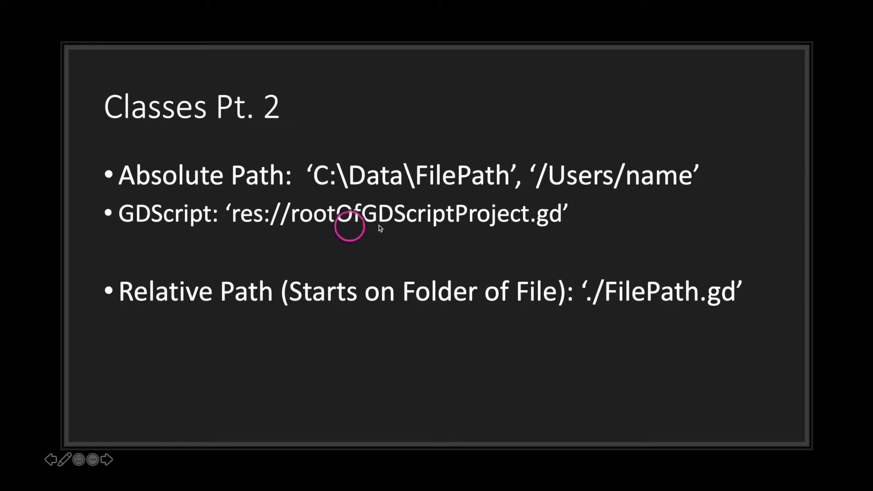
mouse_move(409, 240)
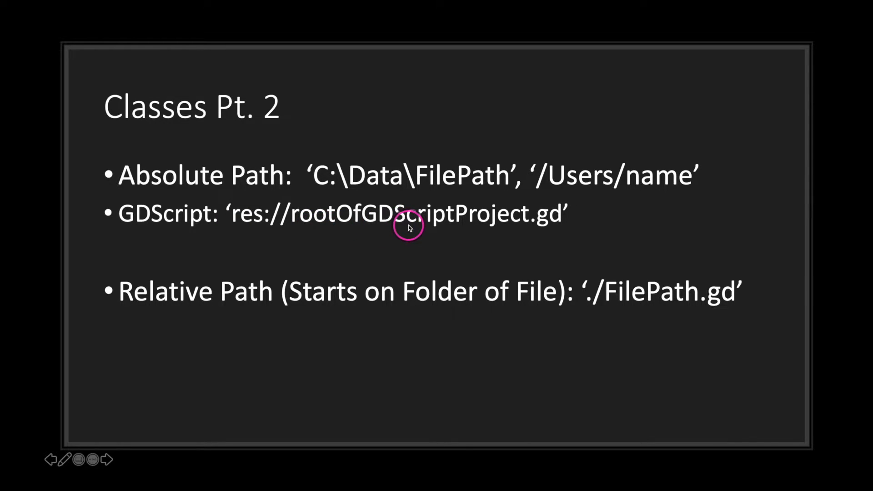
mouse_move(251, 314)
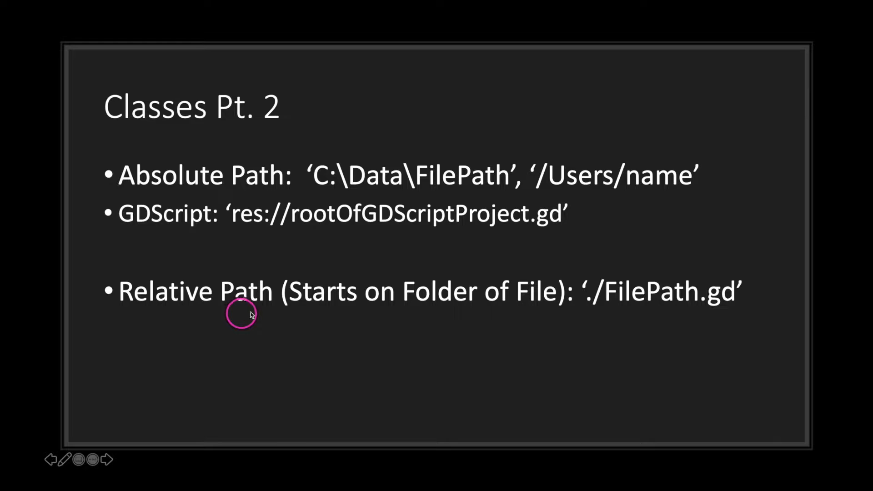
mouse_move(293, 344)
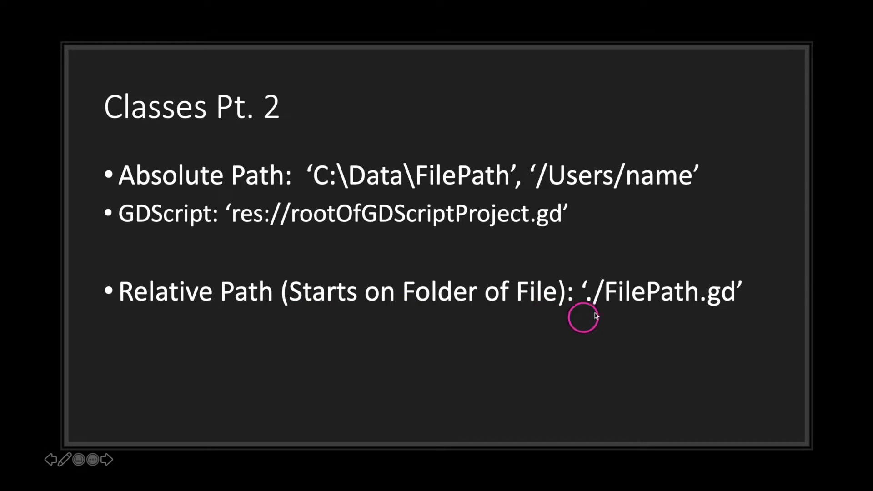
mouse_move(587, 294)
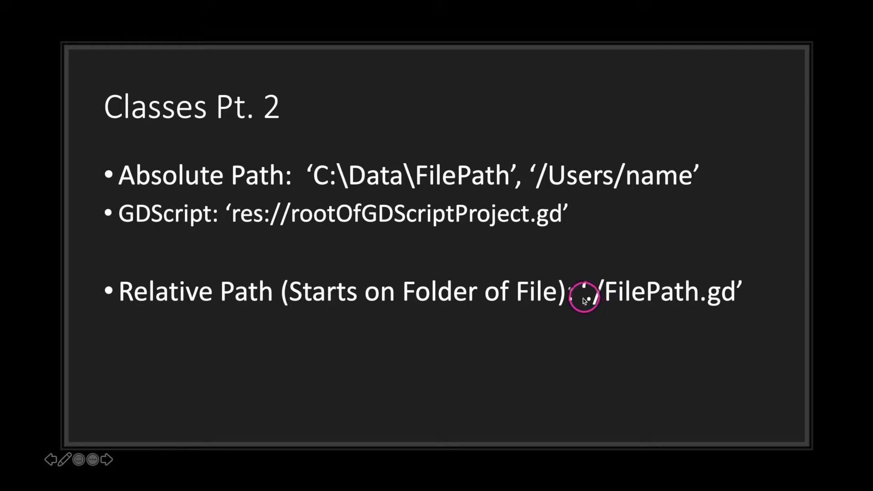
mouse_move(588, 320)
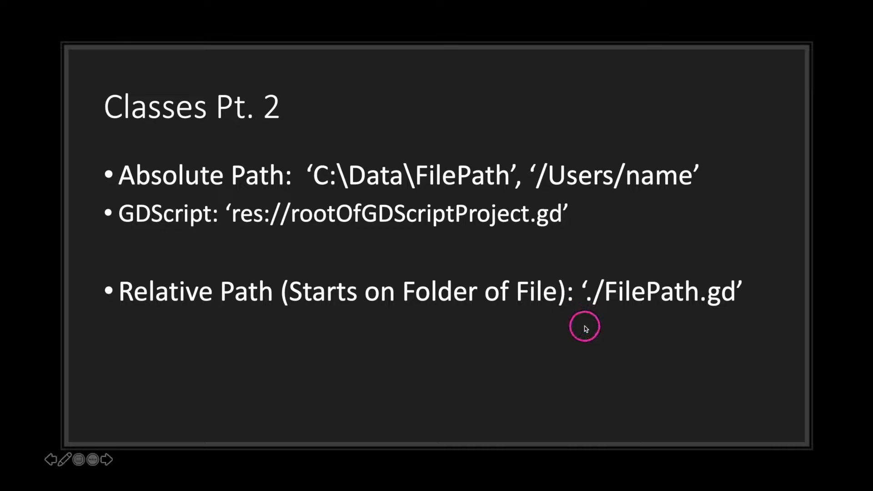
mouse_move(592, 324)
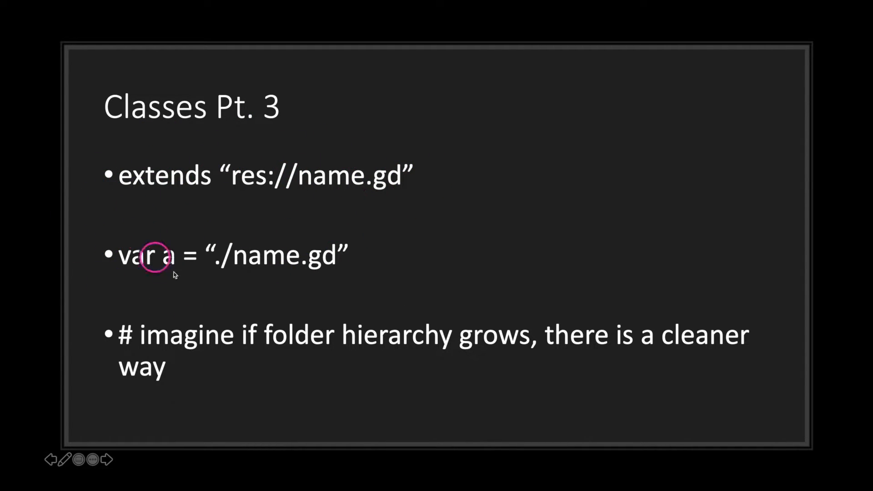
mouse_move(165, 203)
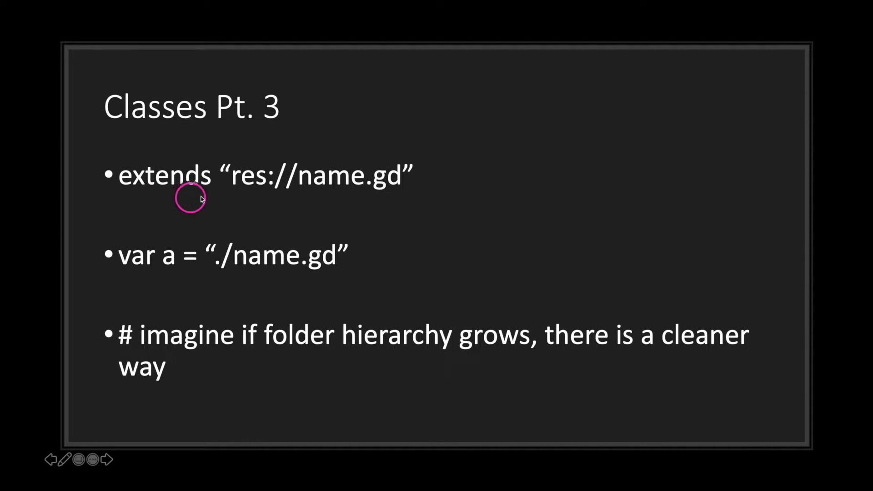
mouse_move(204, 292)
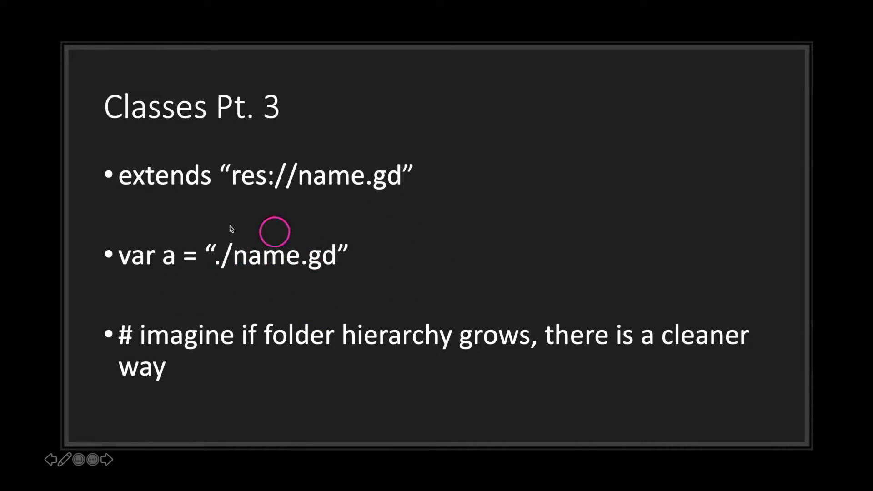
mouse_move(346, 240)
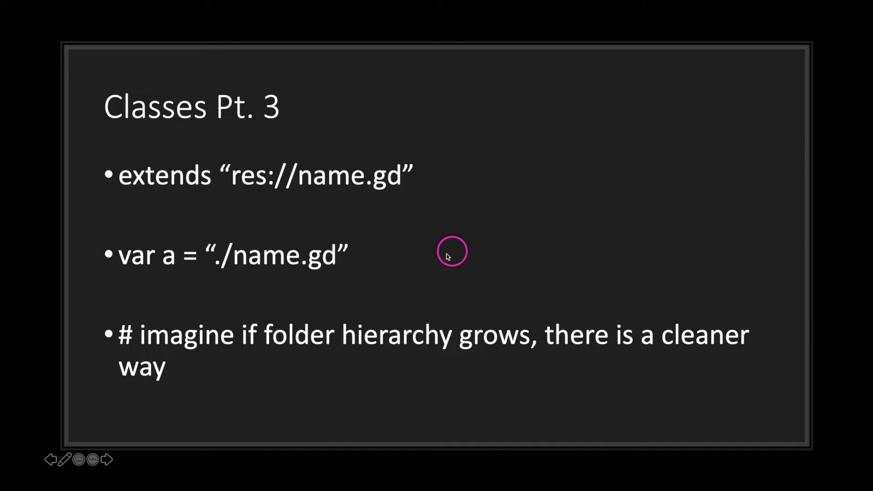
mouse_move(429, 269)
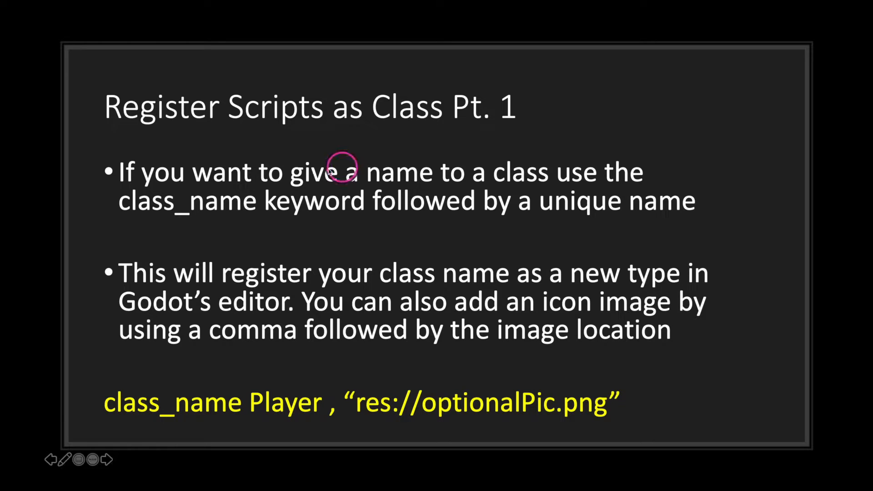
mouse_move(200, 224)
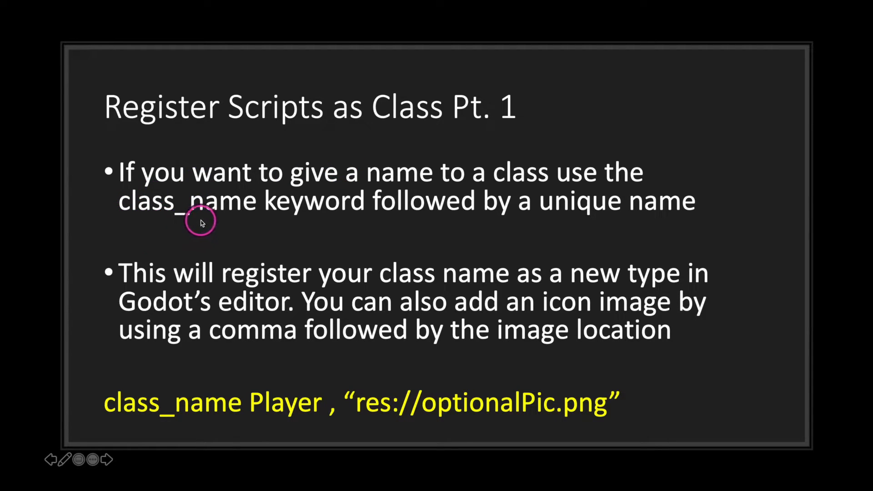
mouse_move(223, 222)
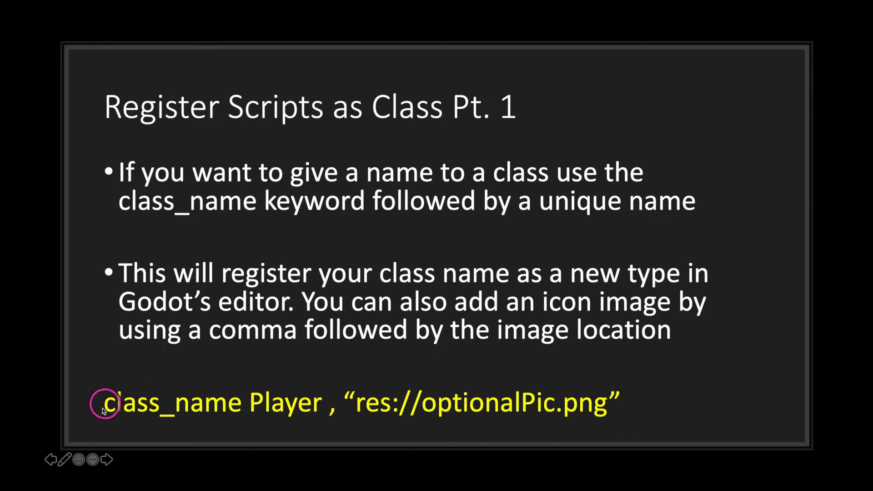
mouse_move(282, 418)
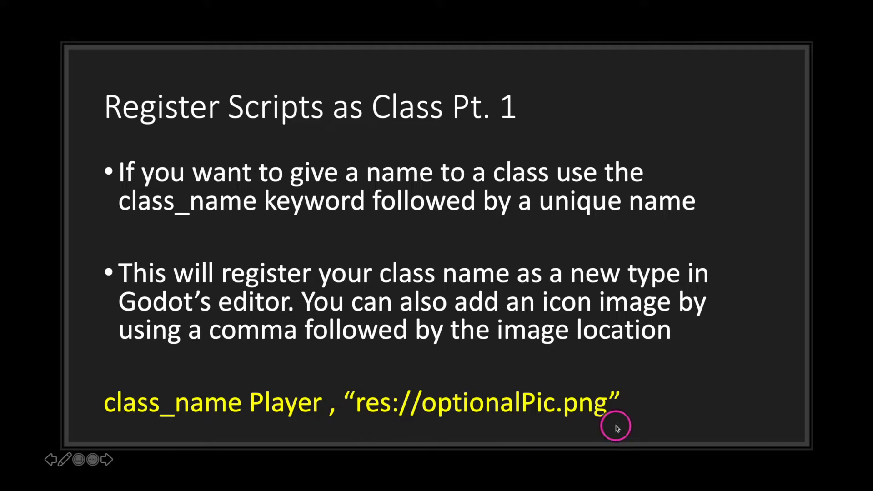
mouse_move(403, 418)
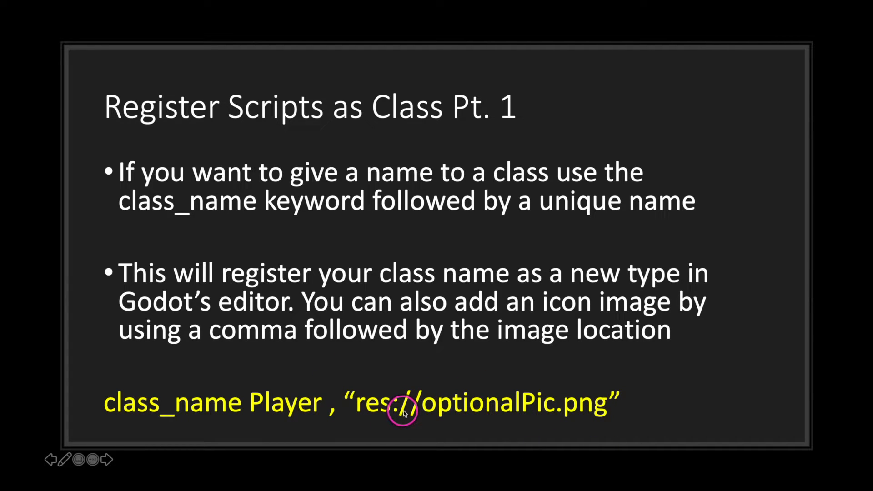
mouse_move(300, 399)
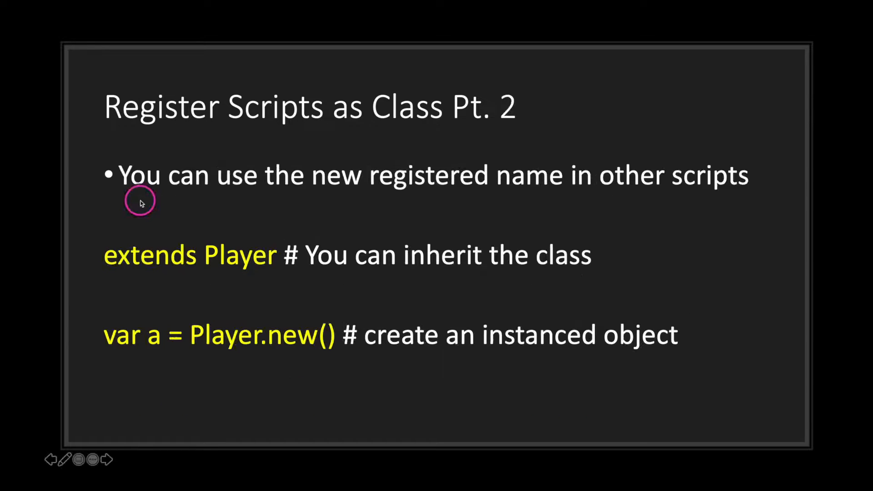
mouse_move(96, 199)
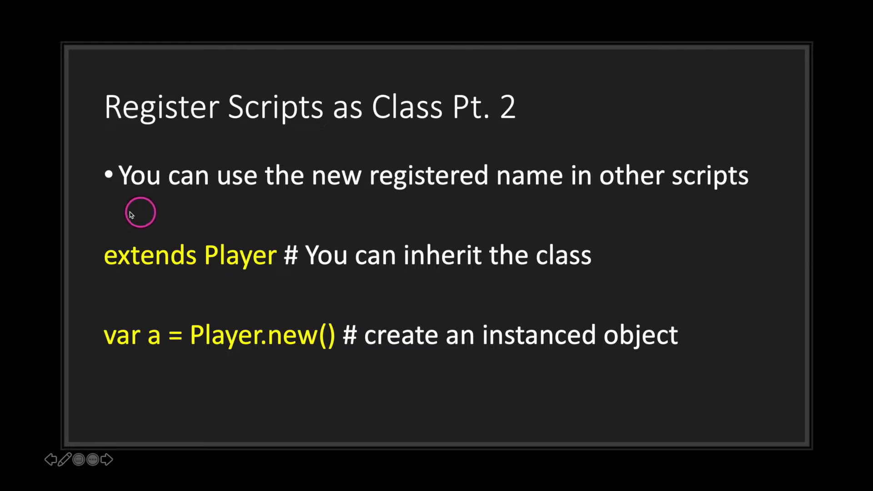
mouse_move(240, 291)
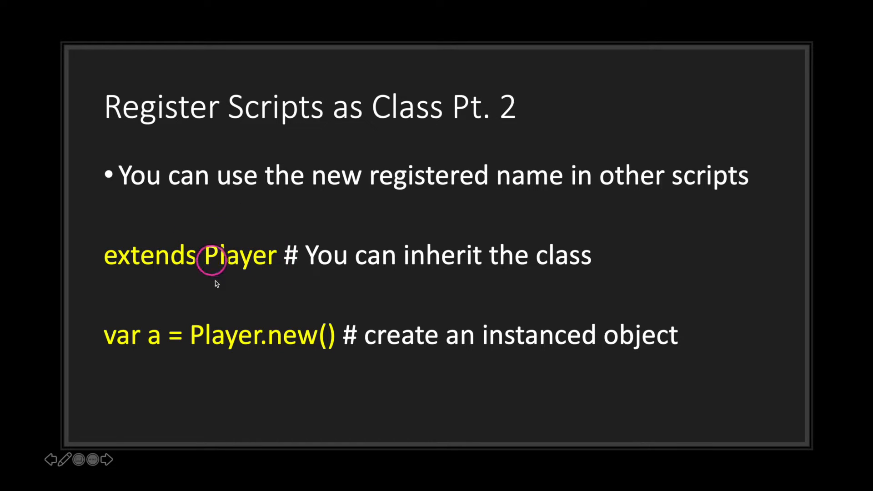
mouse_move(298, 271)
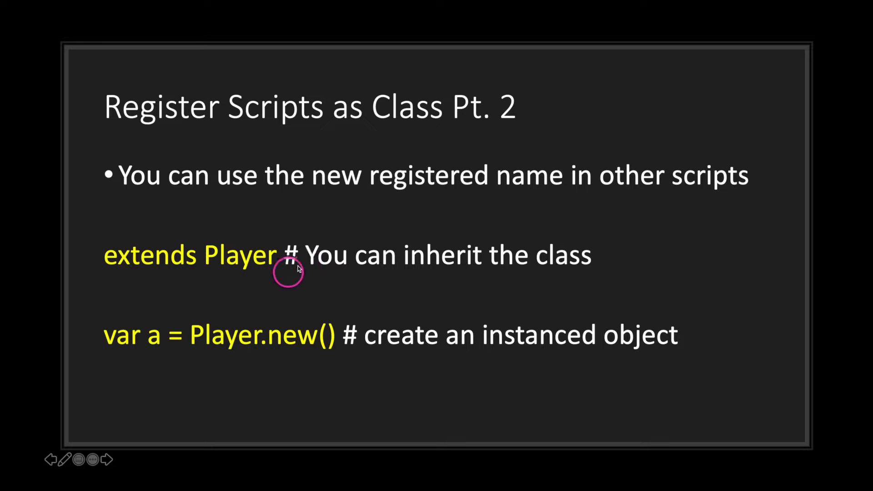
mouse_move(169, 345)
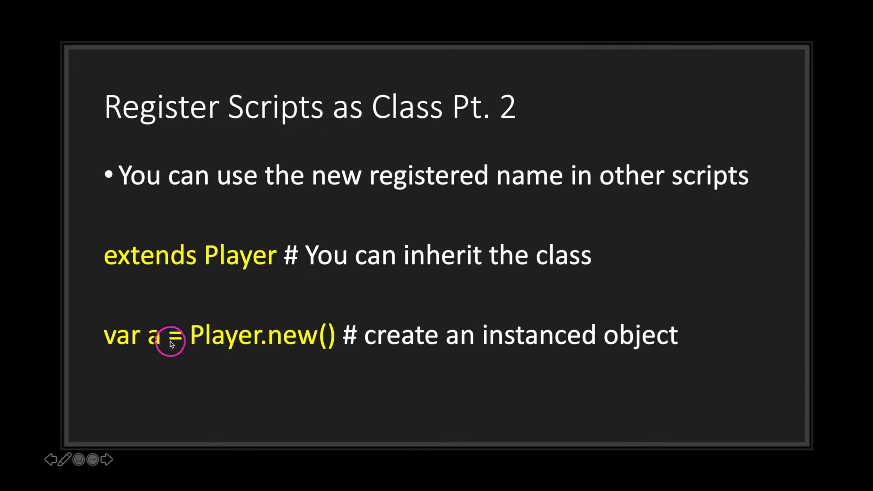
mouse_move(168, 344)
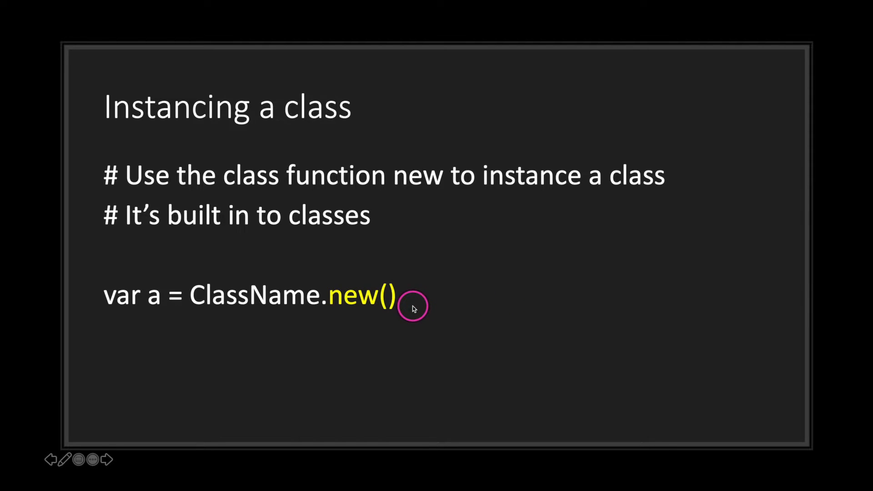
mouse_move(176, 301)
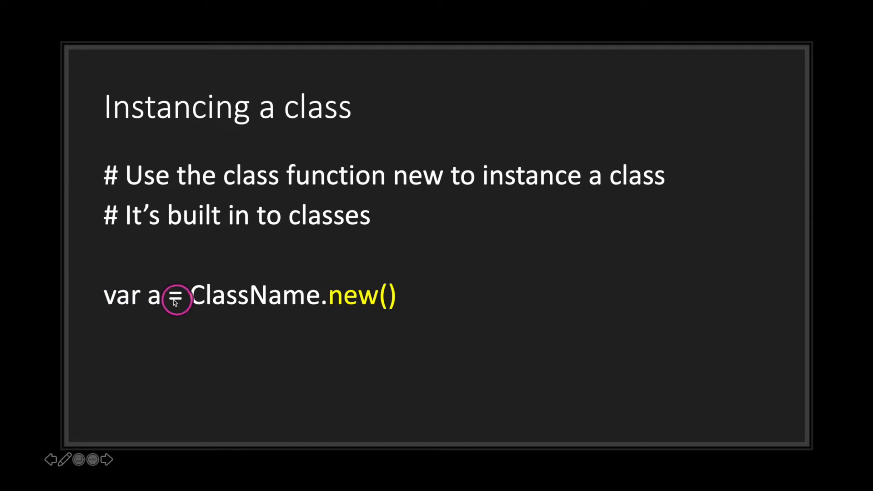
mouse_move(314, 315)
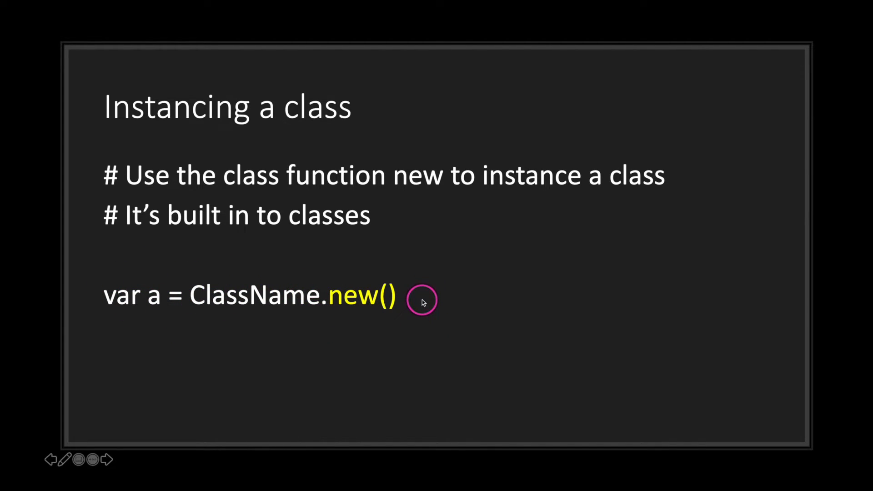
mouse_move(414, 302)
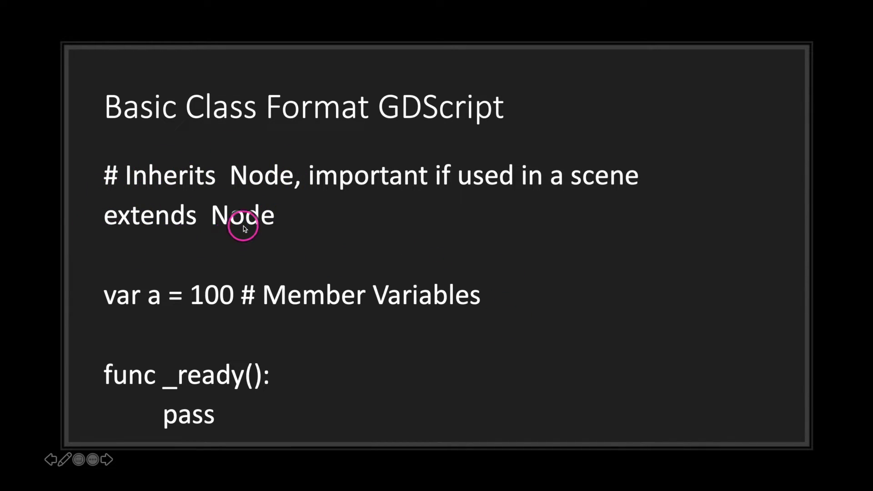
mouse_move(315, 230)
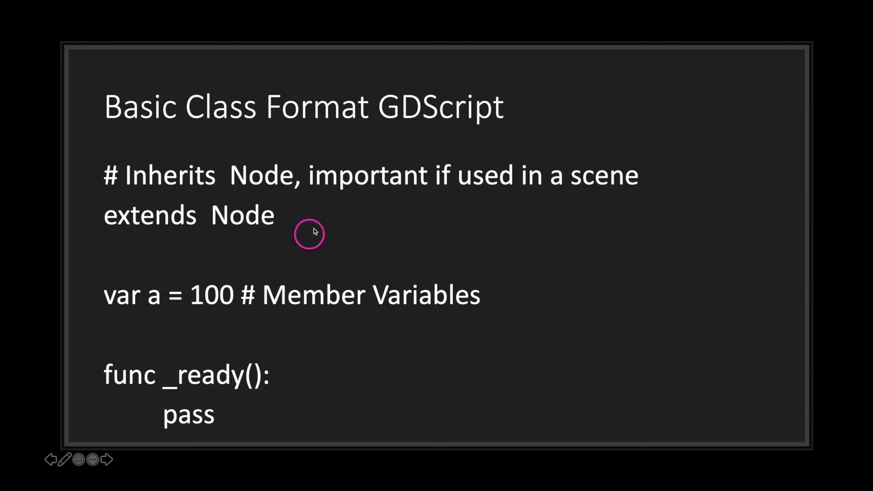
mouse_move(93, 297)
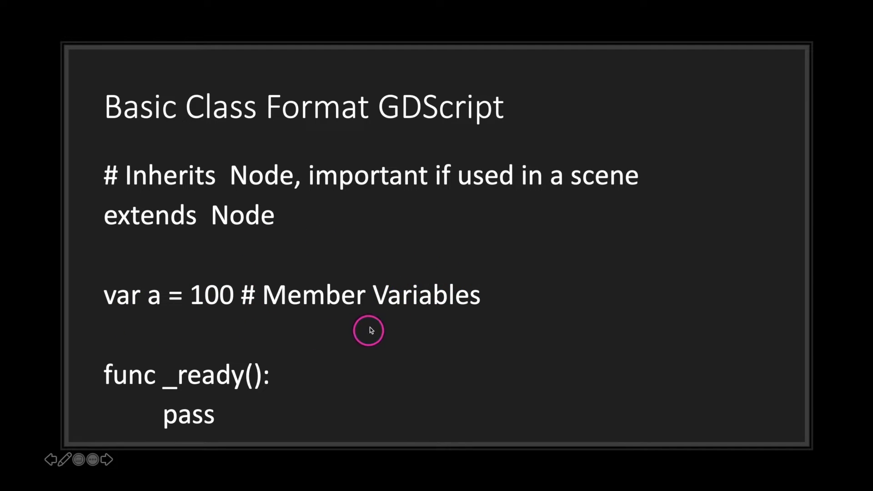
mouse_move(219, 383)
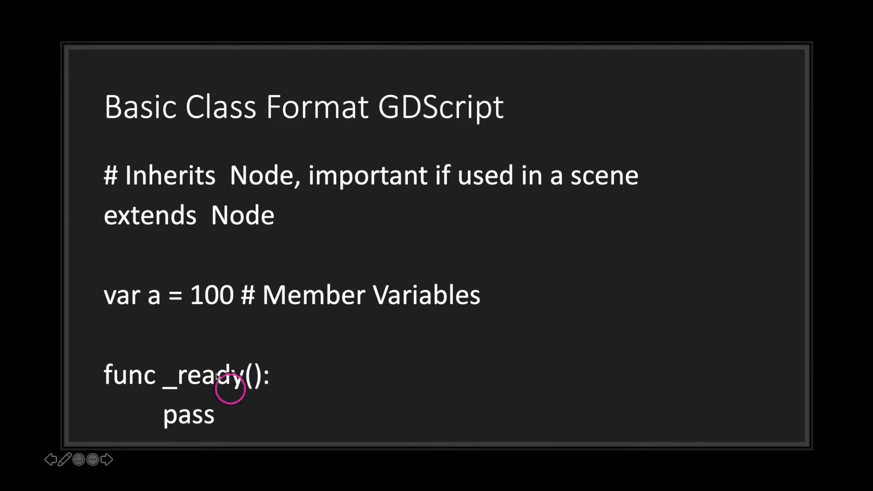
mouse_move(160, 423)
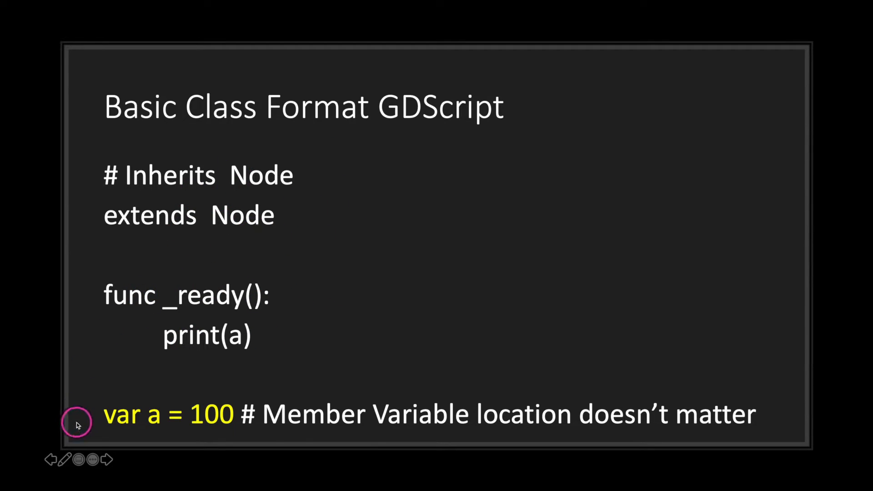
mouse_move(294, 333)
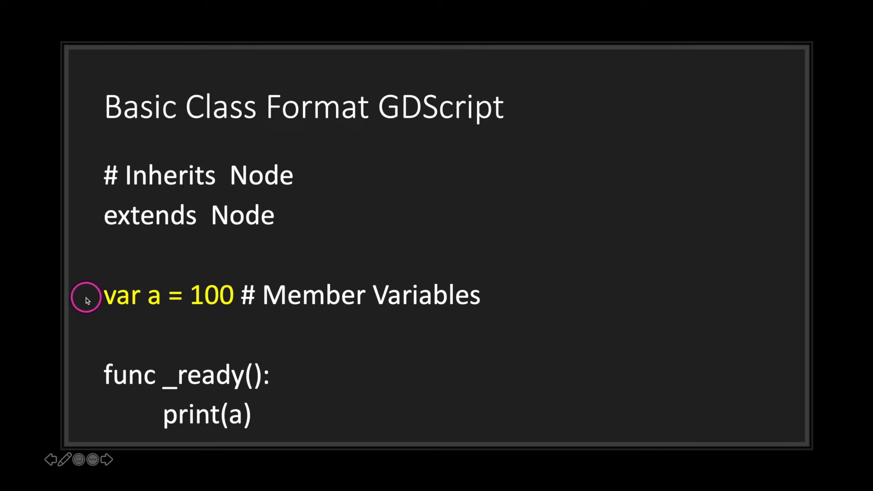
mouse_move(75, 311)
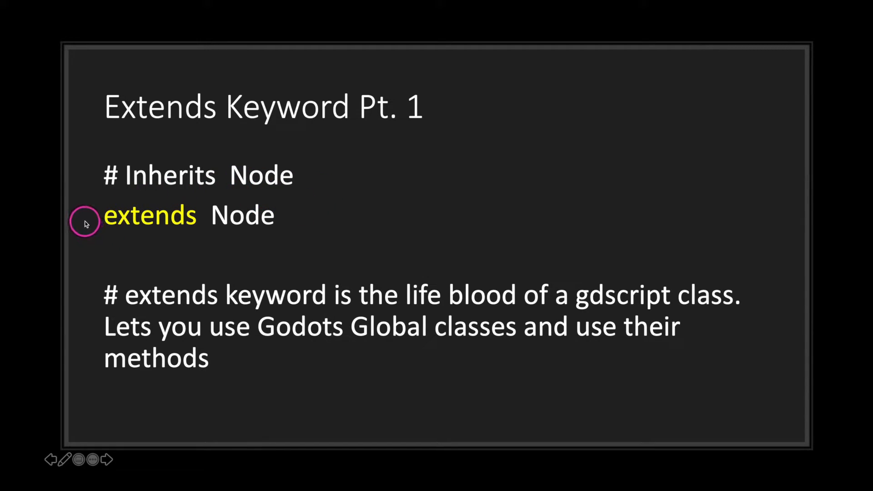
mouse_move(93, 289)
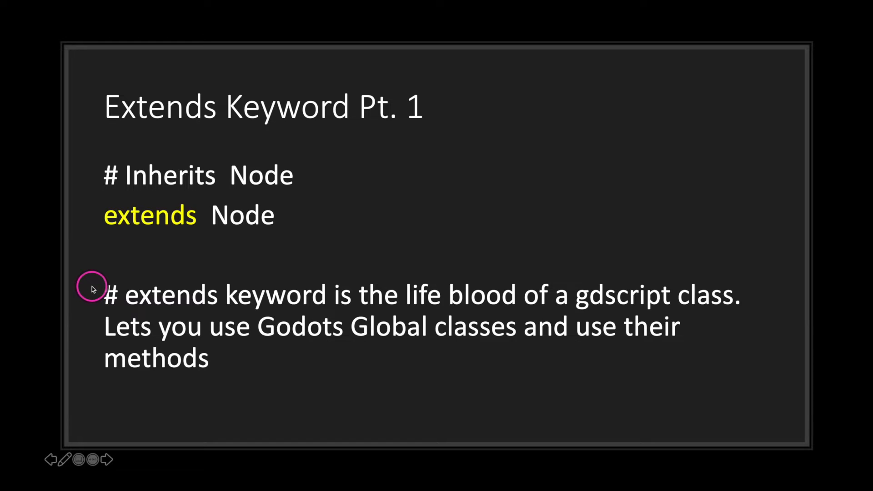
mouse_move(106, 274)
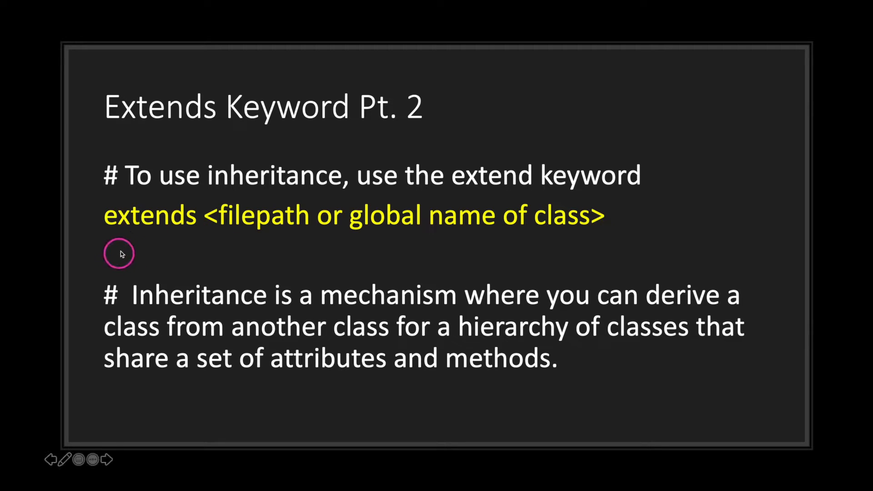
mouse_move(291, 246)
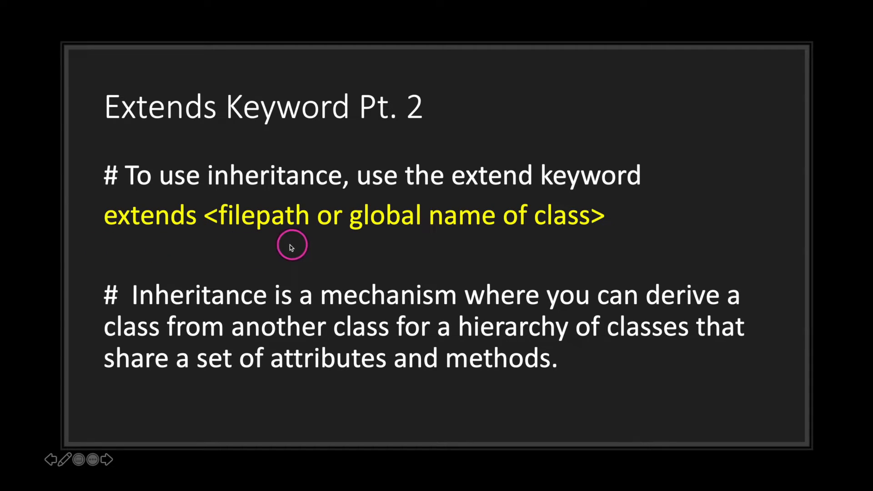
mouse_move(439, 247)
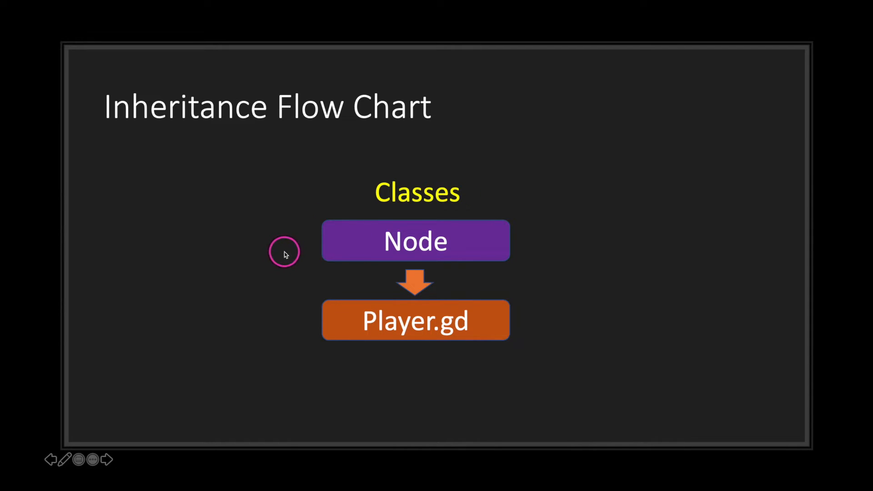
mouse_move(302, 242)
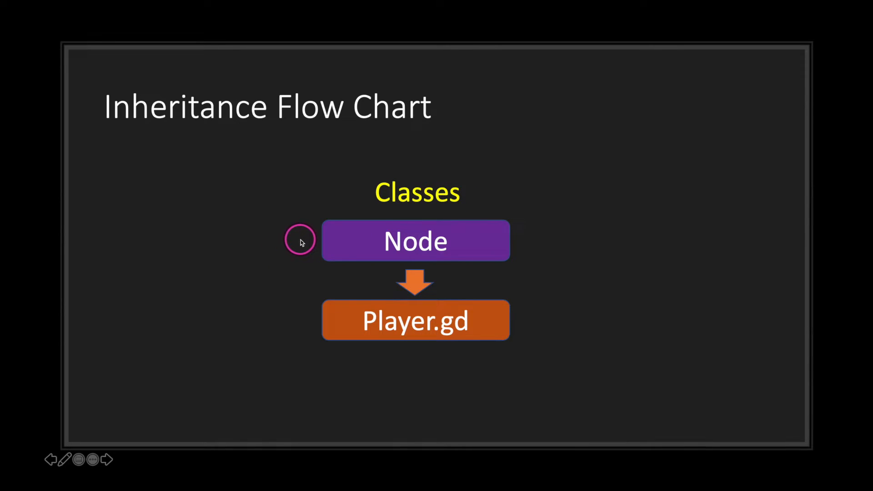
mouse_move(295, 328)
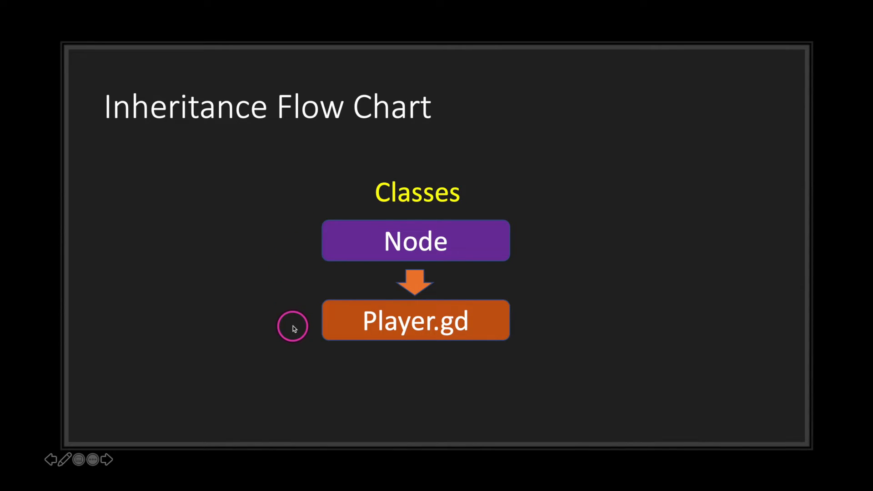
mouse_move(402, 357)
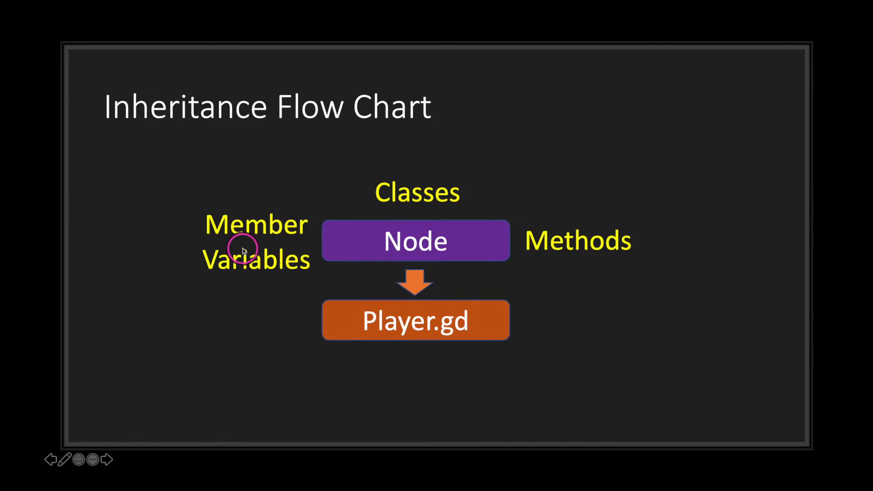
mouse_move(336, 216)
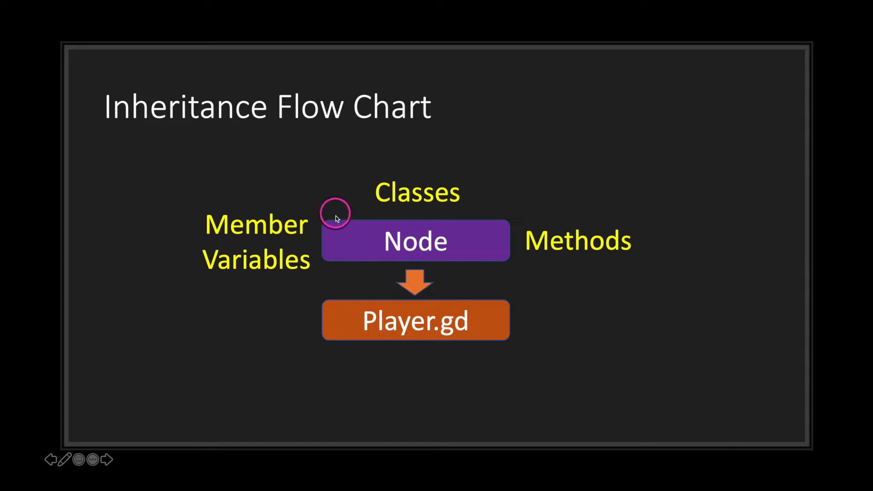
mouse_move(590, 225)
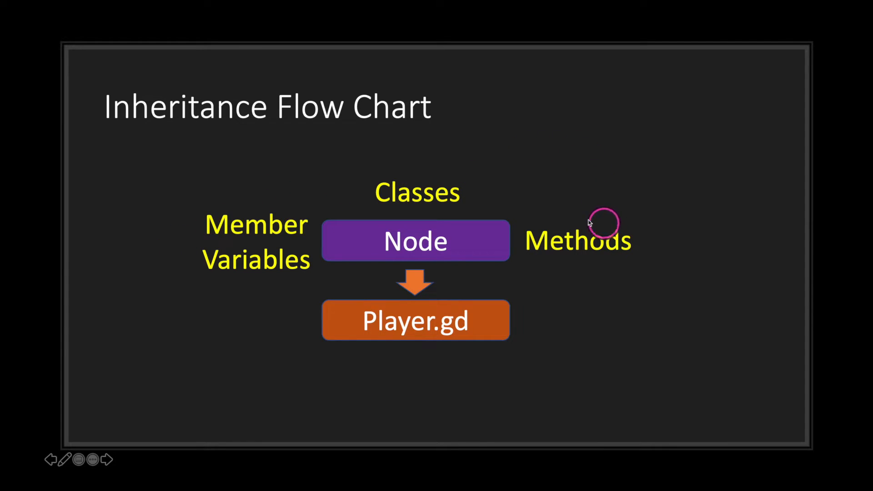
mouse_move(471, 320)
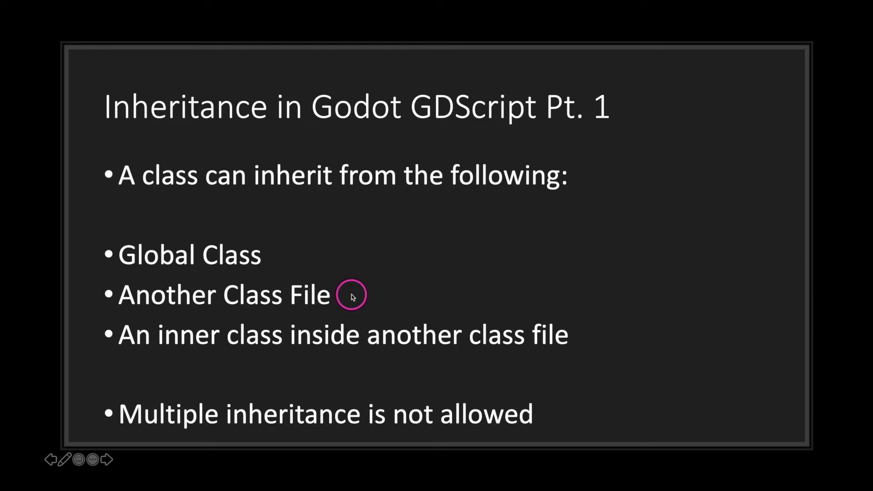
mouse_move(625, 331)
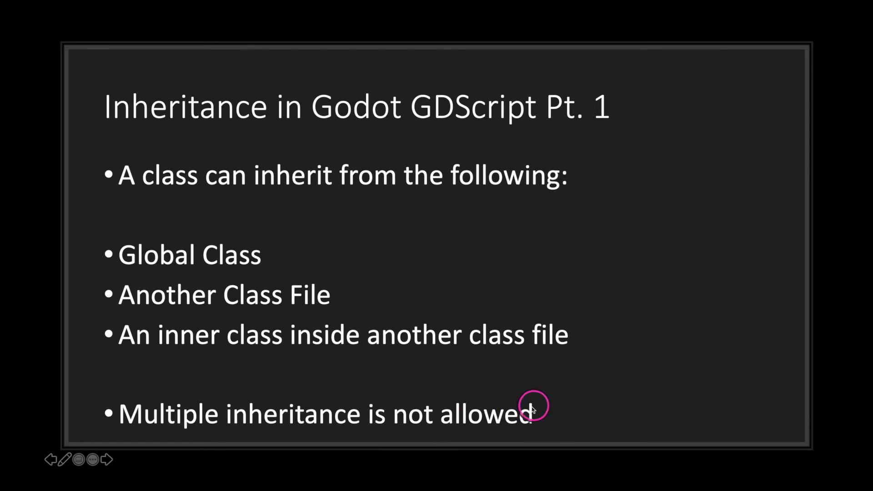
mouse_move(571, 432)
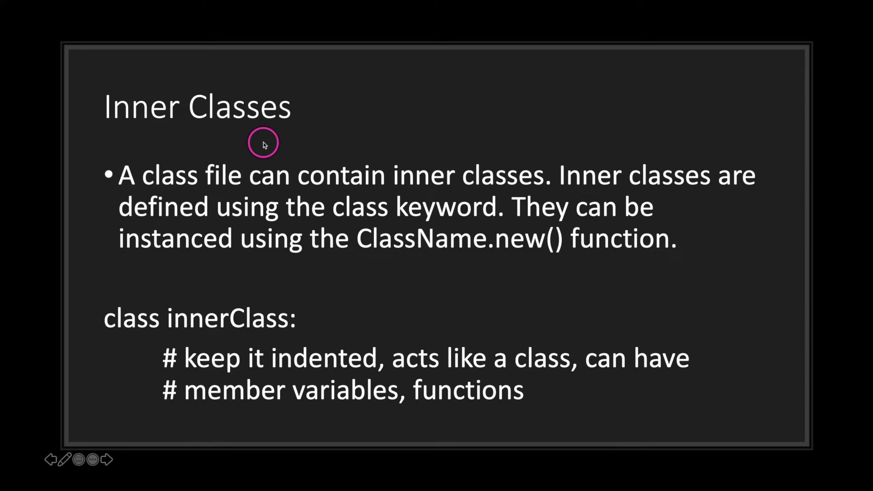
mouse_move(134, 145)
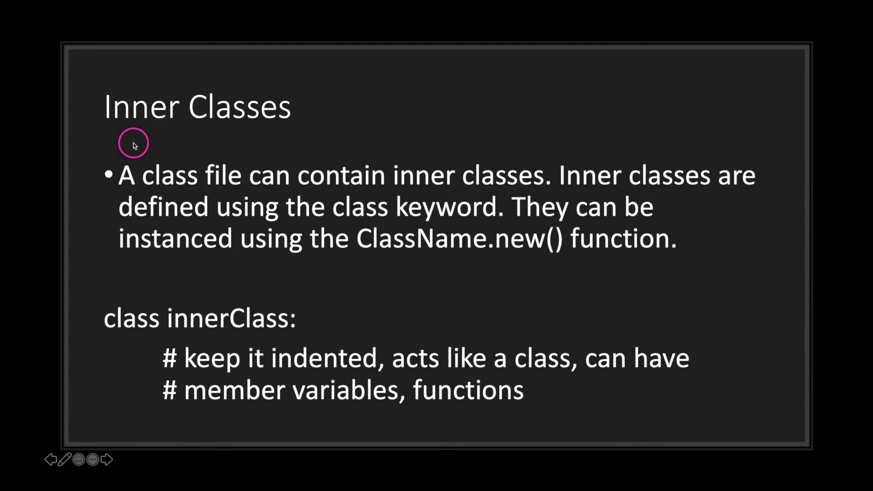
mouse_move(136, 144)
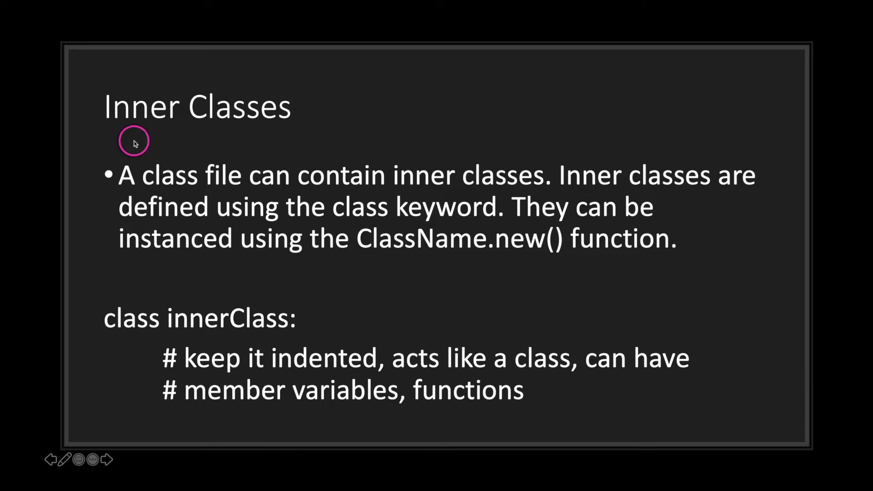
mouse_move(262, 144)
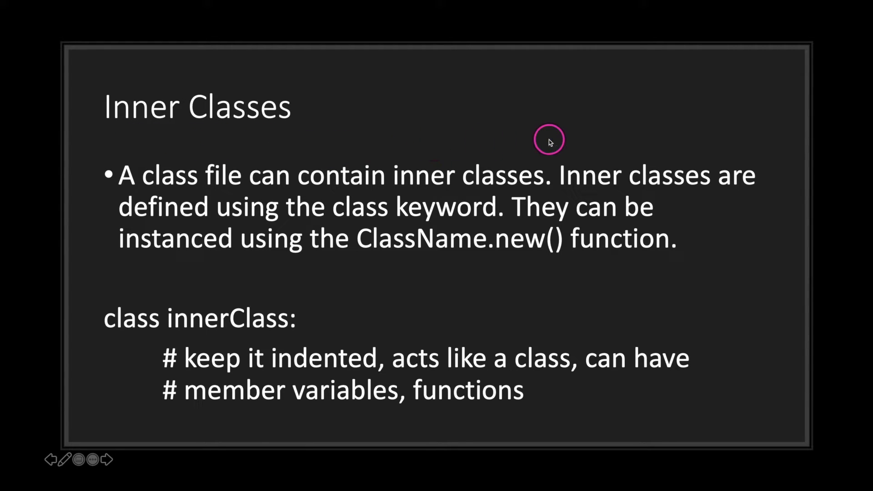
mouse_move(326, 196)
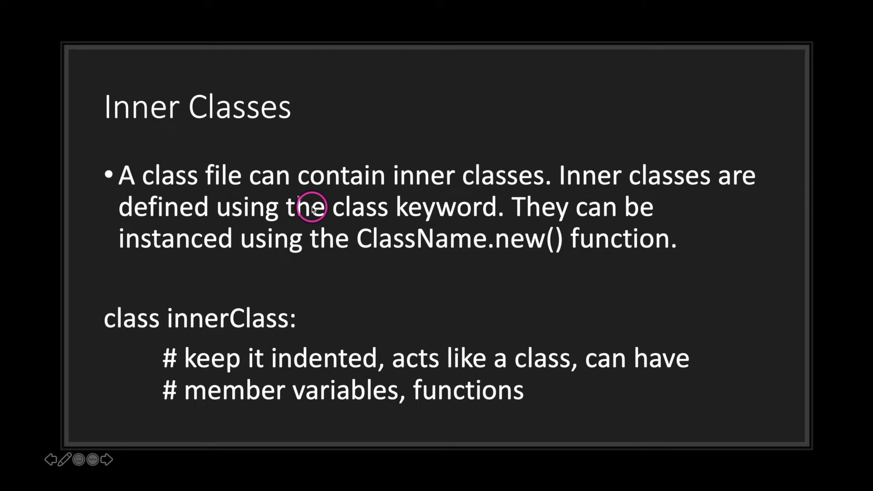
mouse_move(81, 323)
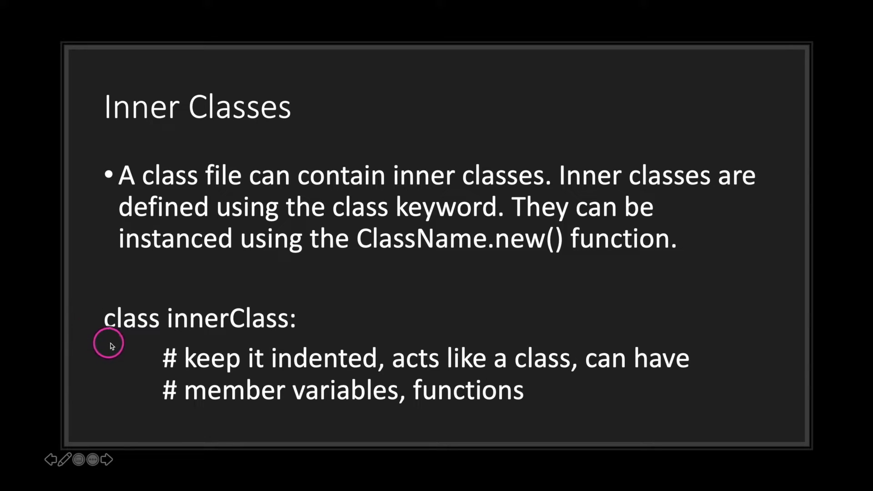
mouse_move(267, 319)
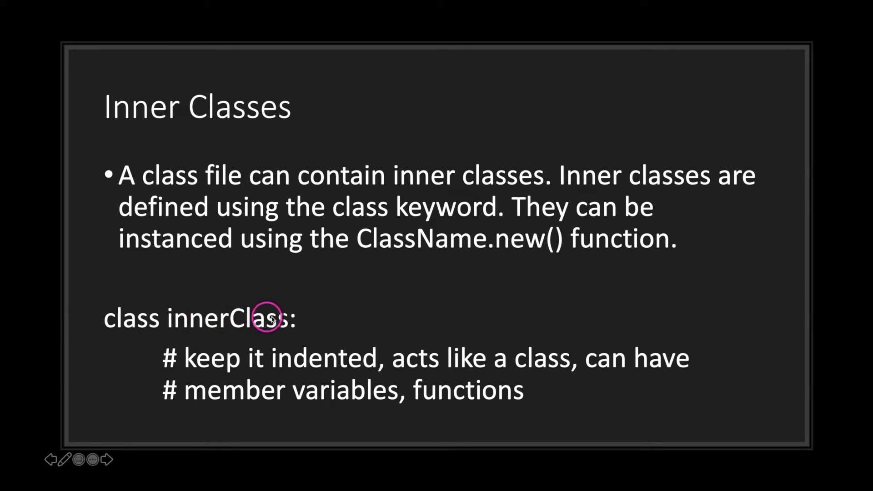
mouse_move(167, 360)
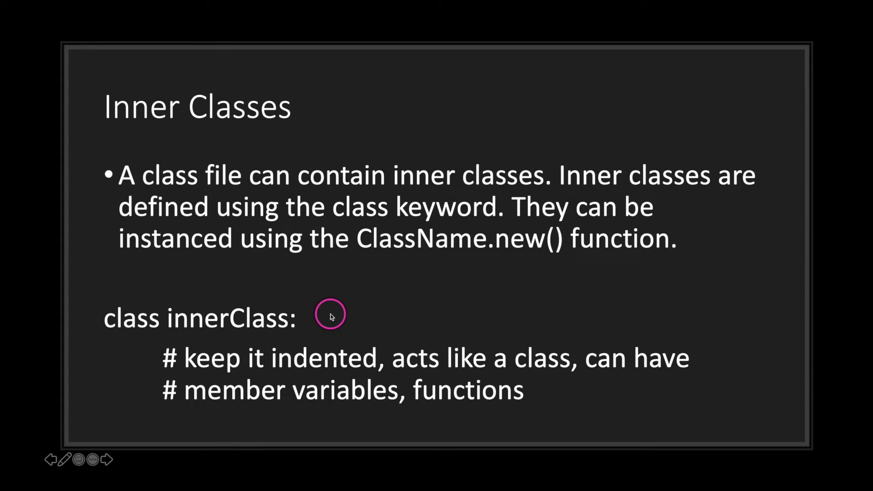
mouse_move(333, 326)
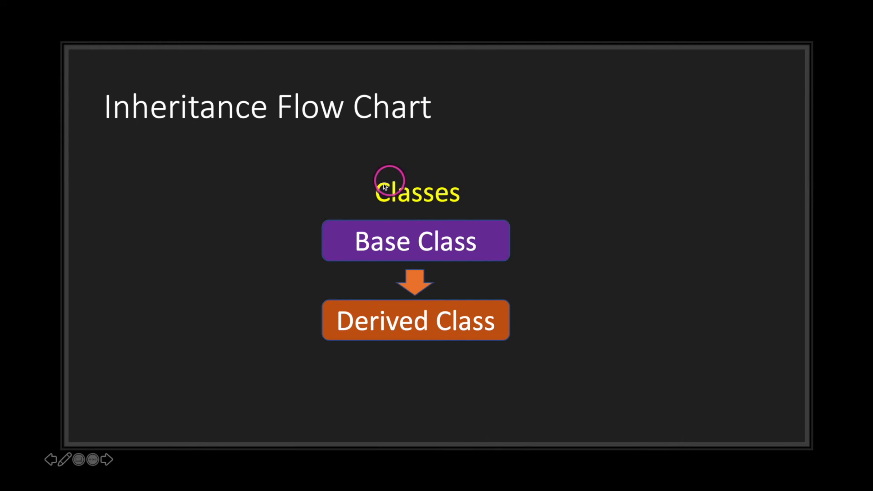
mouse_move(336, 244)
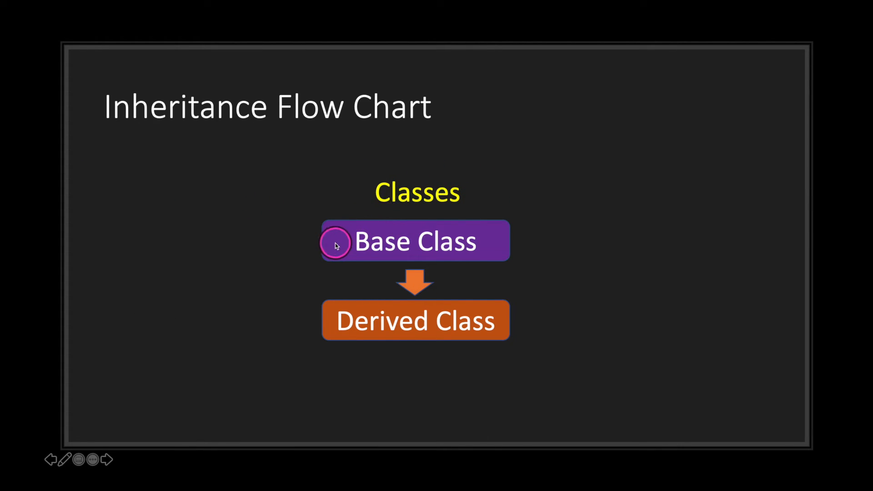
mouse_move(303, 327)
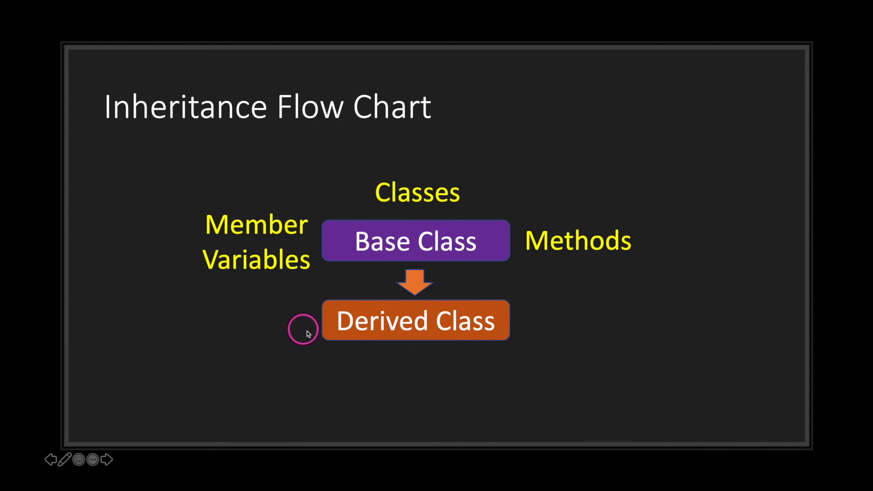
mouse_move(309, 333)
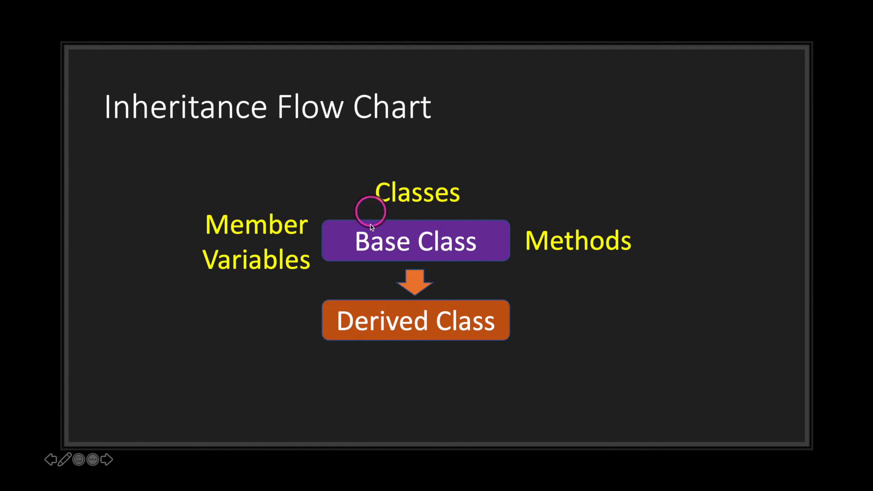
mouse_move(559, 232)
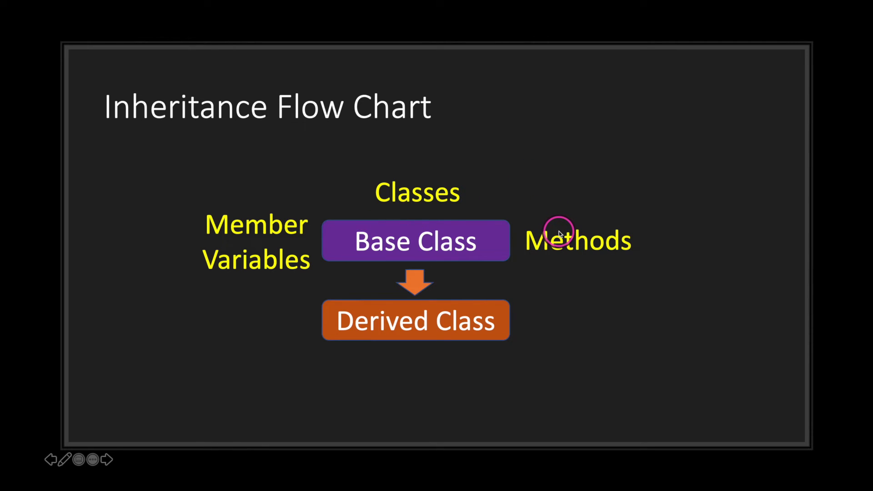
mouse_move(522, 328)
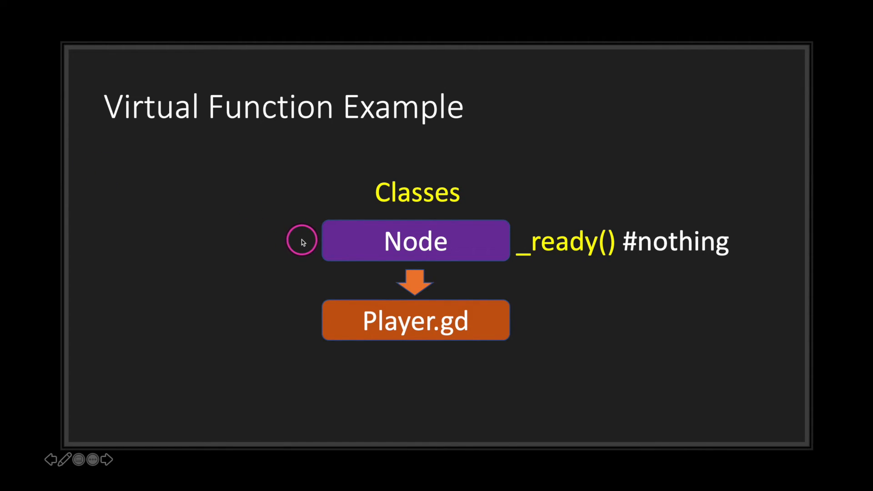
mouse_move(638, 238)
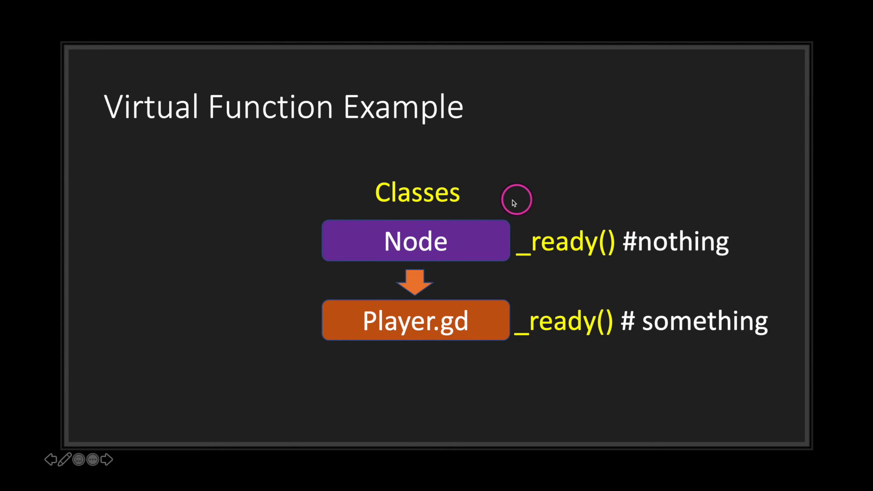
mouse_move(311, 242)
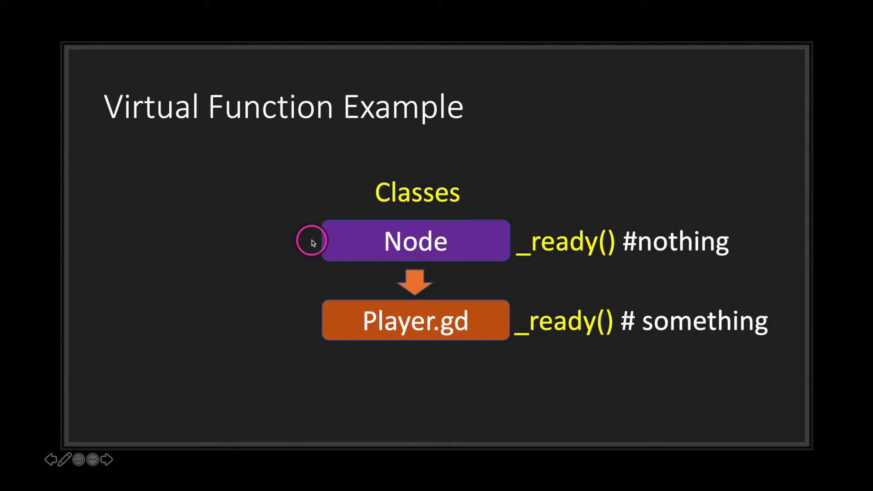